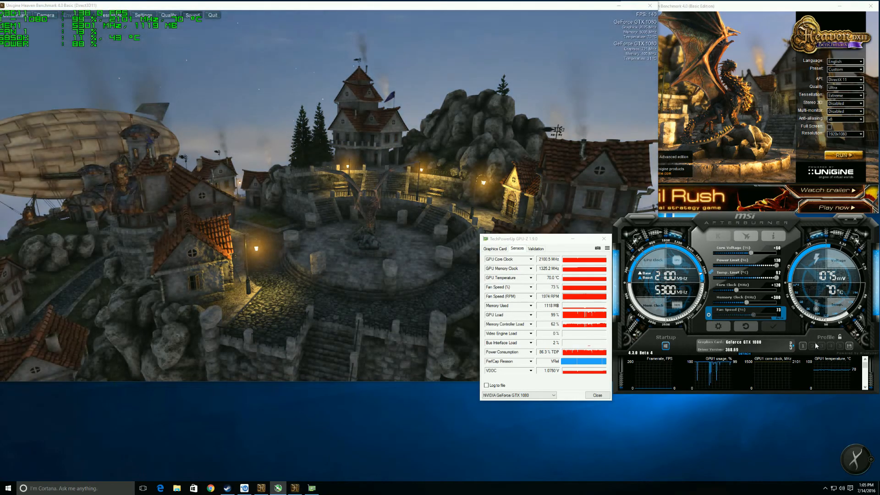
pyautogui.moveTo(841, 336)
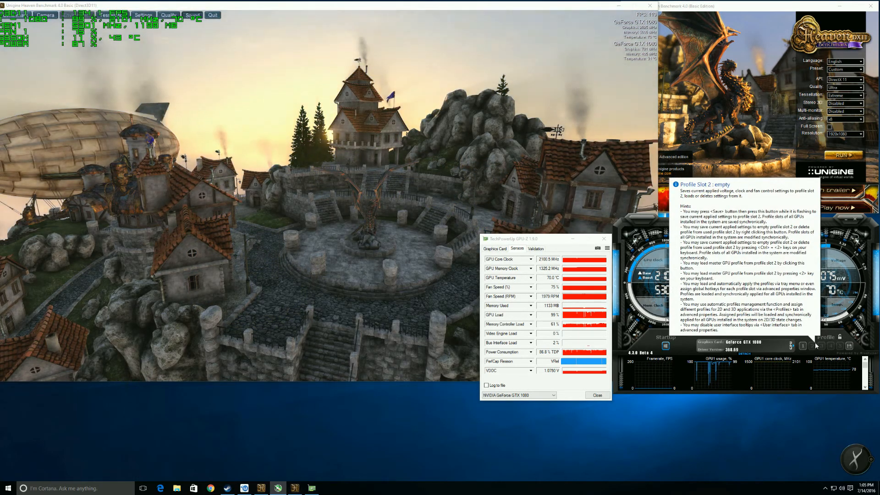